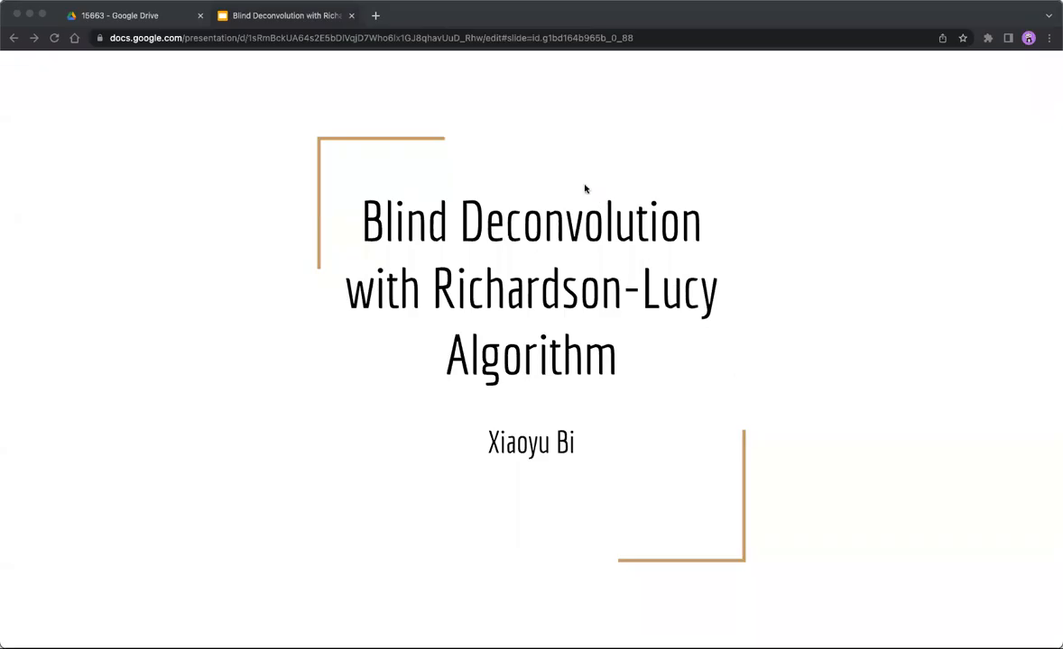
pyautogui.moveTo(734, 377)
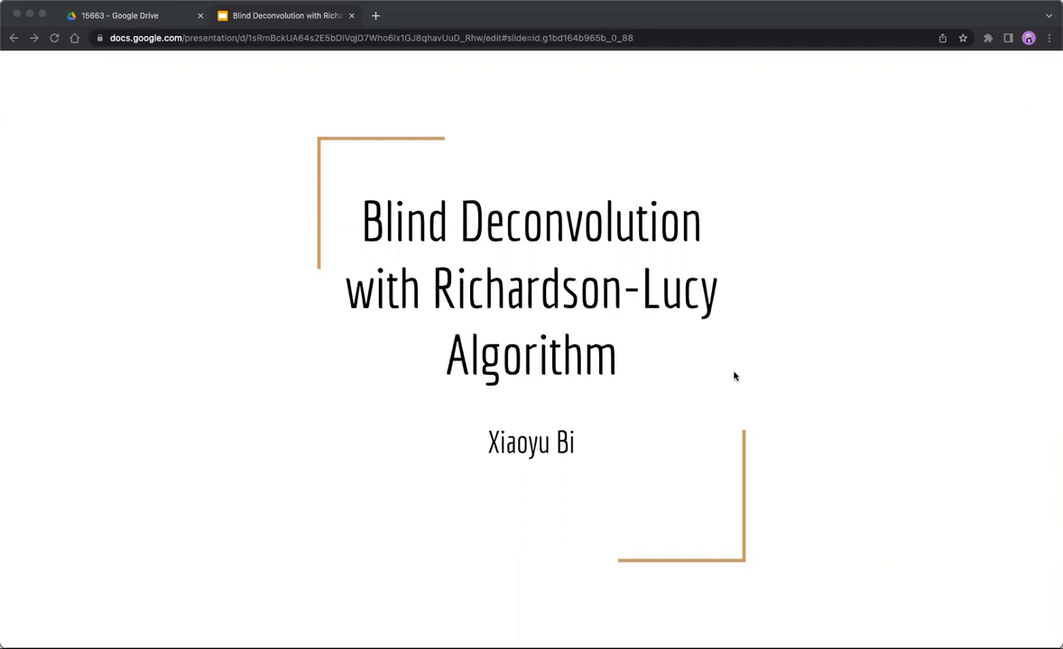
pyautogui.moveTo(568, 417)
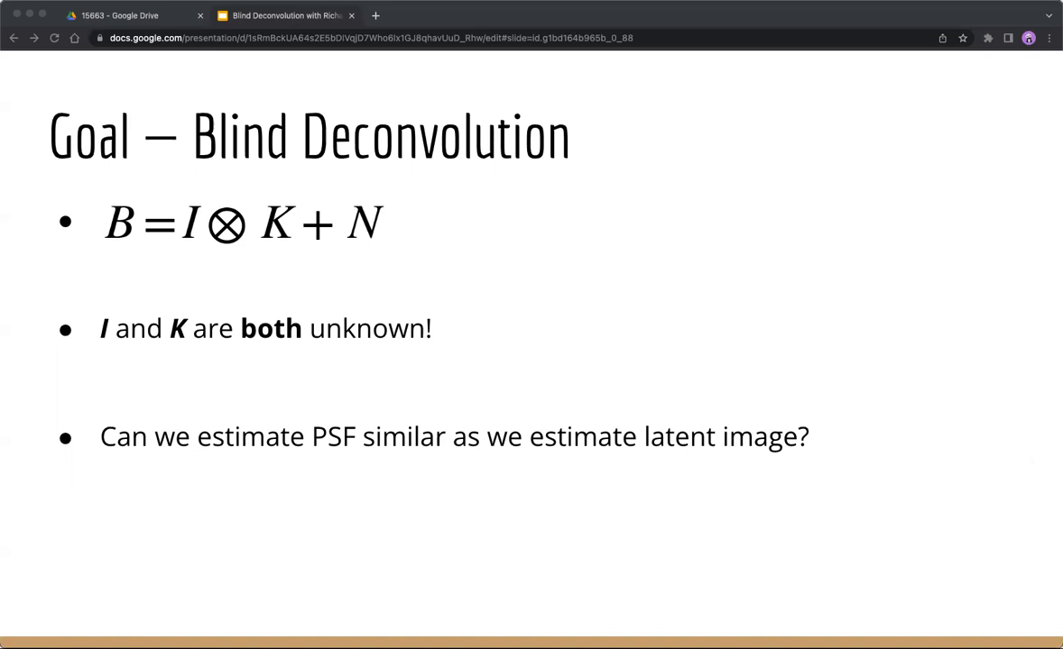
# Advance to the 'R-L Algorithm for Blind Deconvolution' slide showing the update equations
pyautogui.press('right')
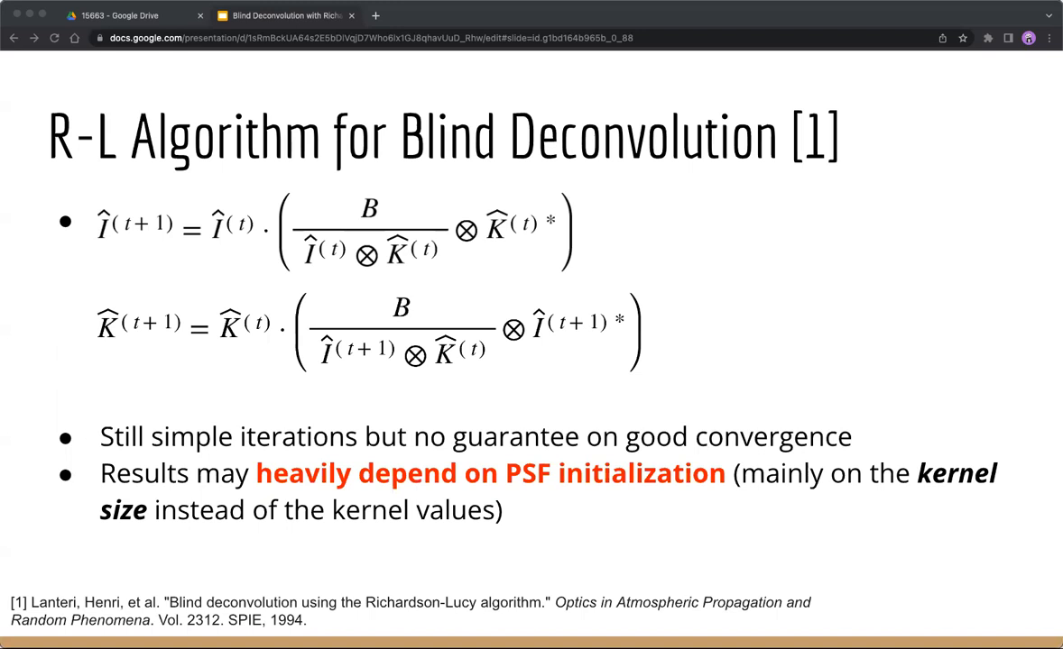